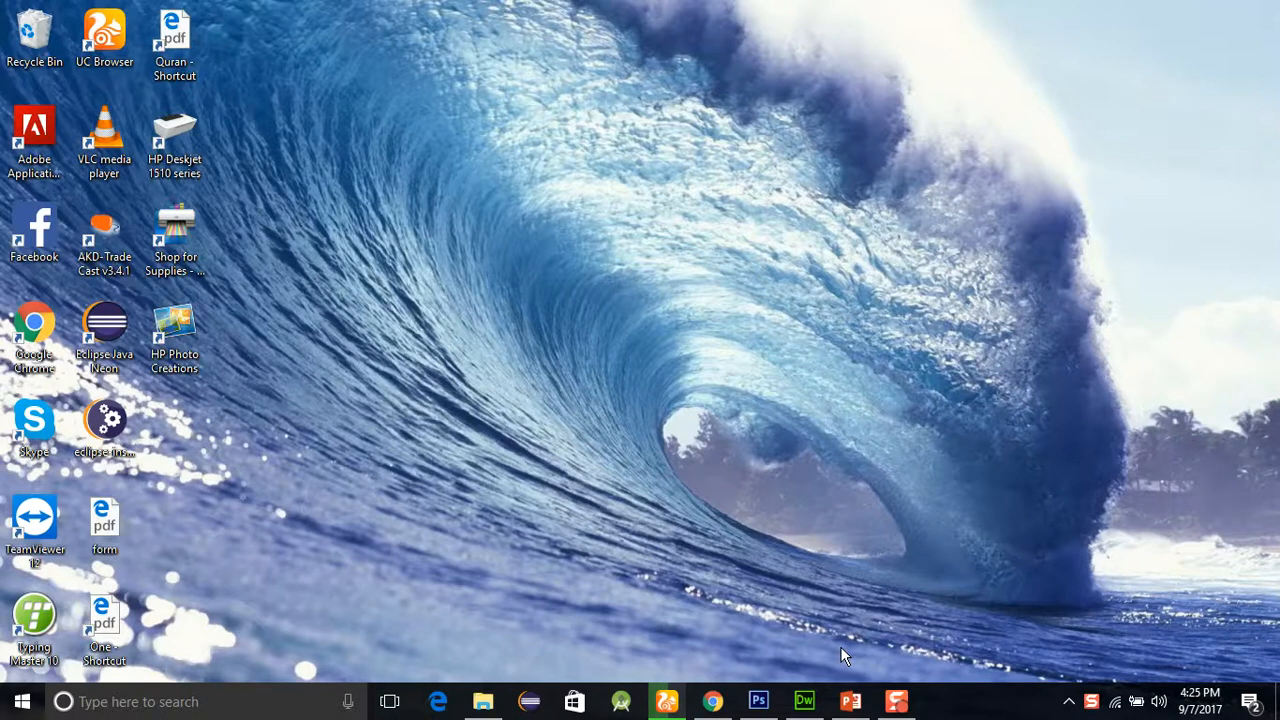
{"action": "mouse_move", "coordinate": [758, 700]}
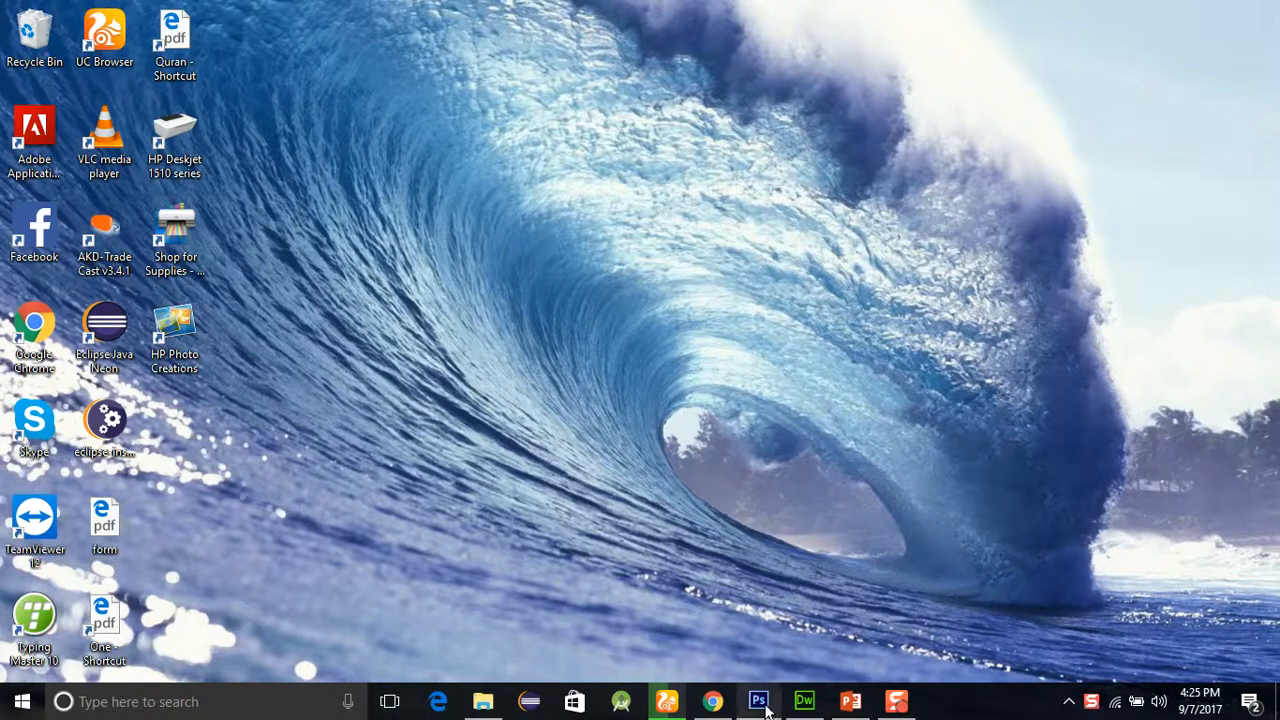
{"action": "mouse_move", "coordinate": [804, 701]}
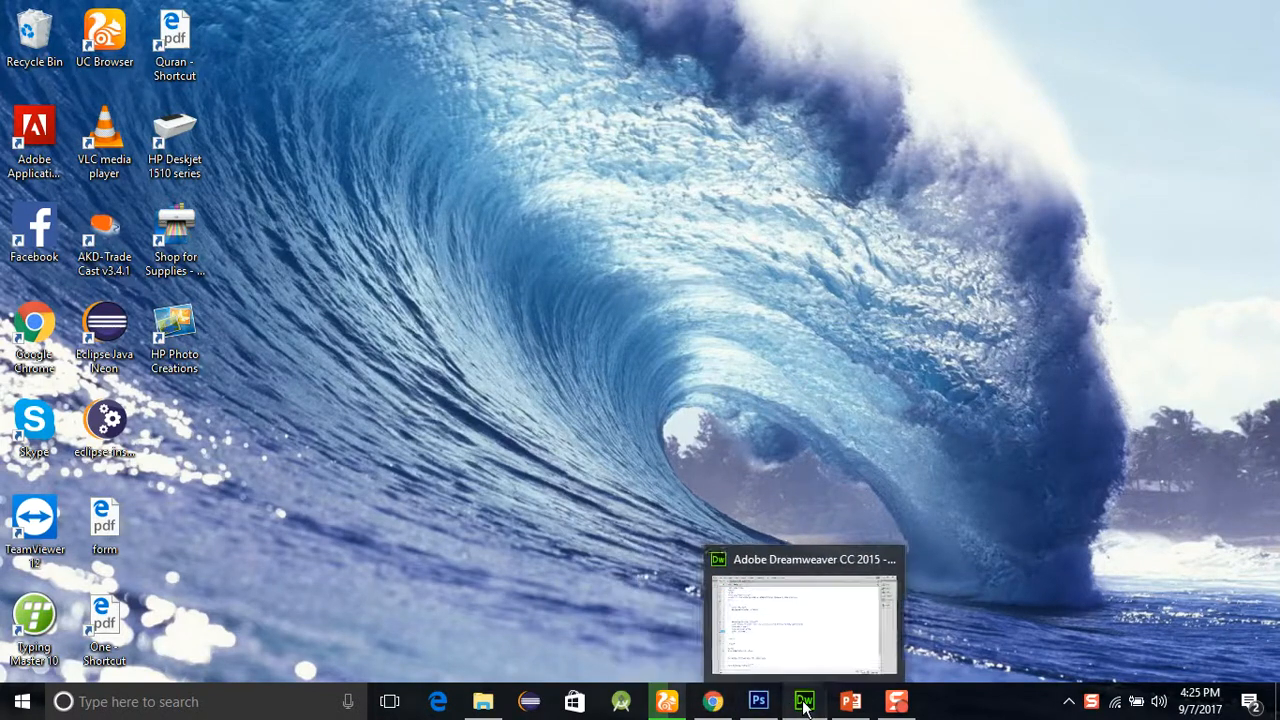
Step: Delete the existing h1 and p style rules from index.html
{"action": "left_click", "coordinate": [804, 700]}
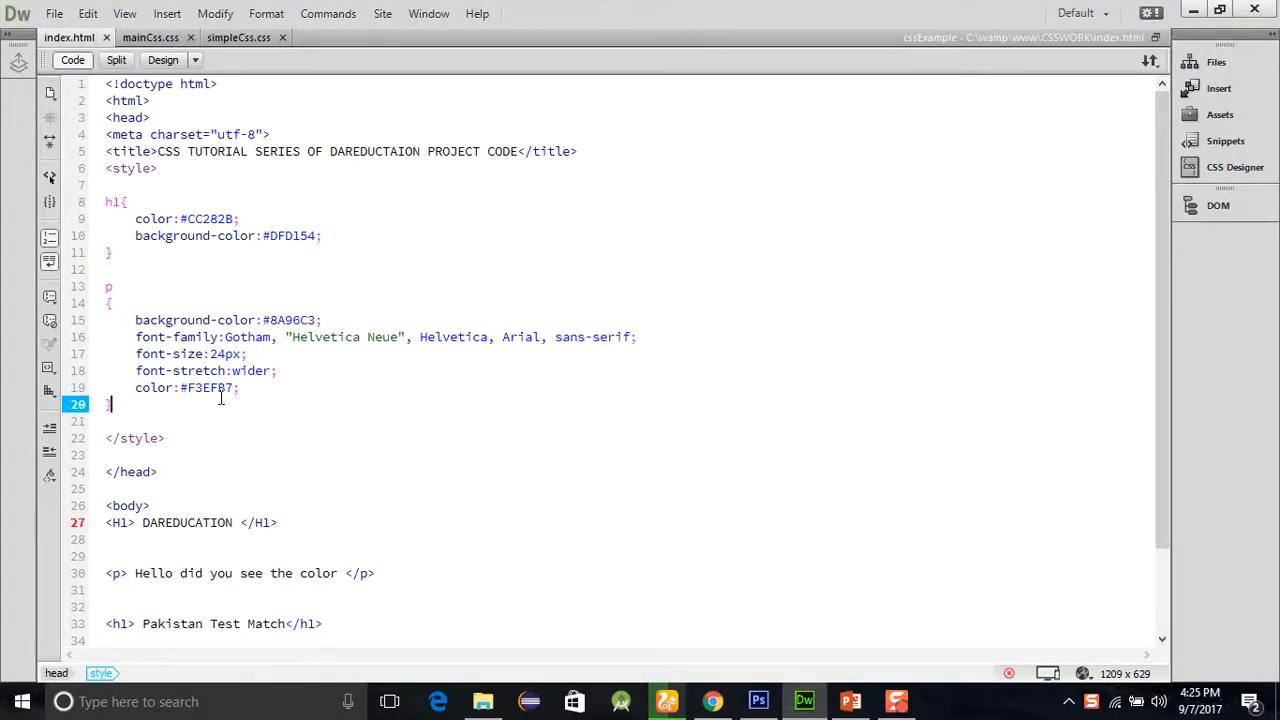
{"action": "left_click_drag", "start_coordinate": [108, 269], "coordinate": [110, 403]}
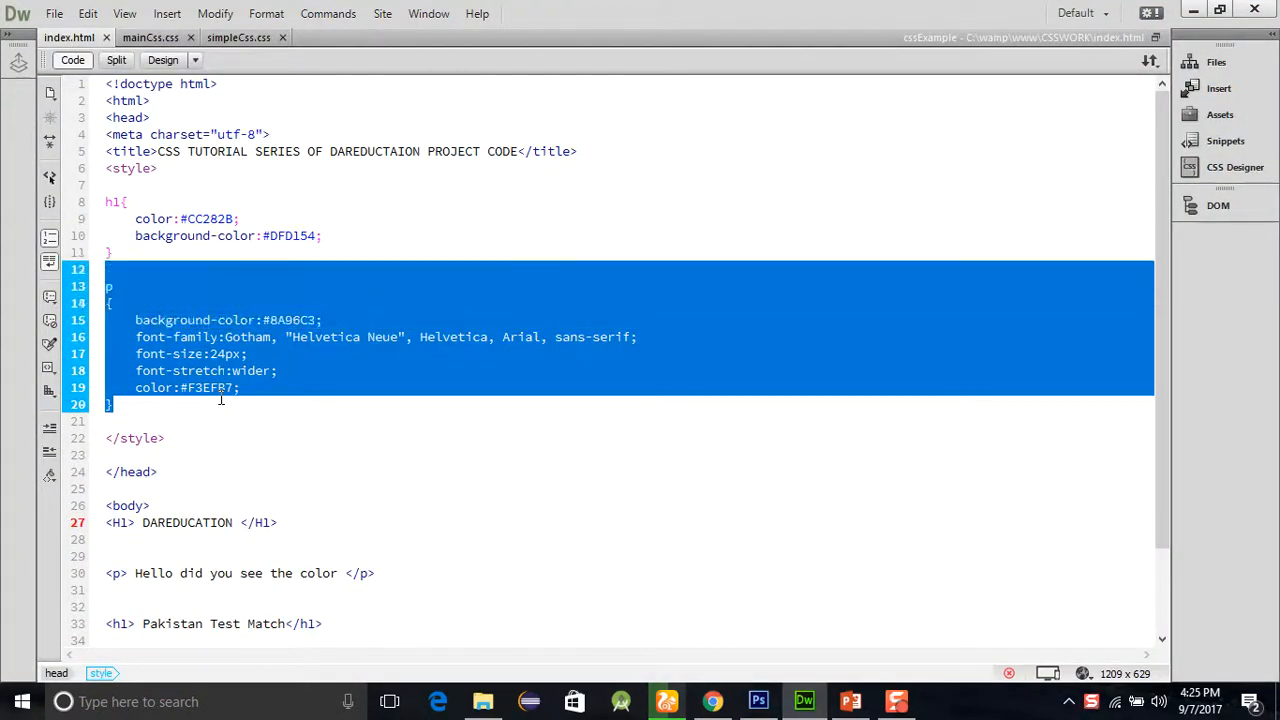
{"action": "key", "text": "Delete"}
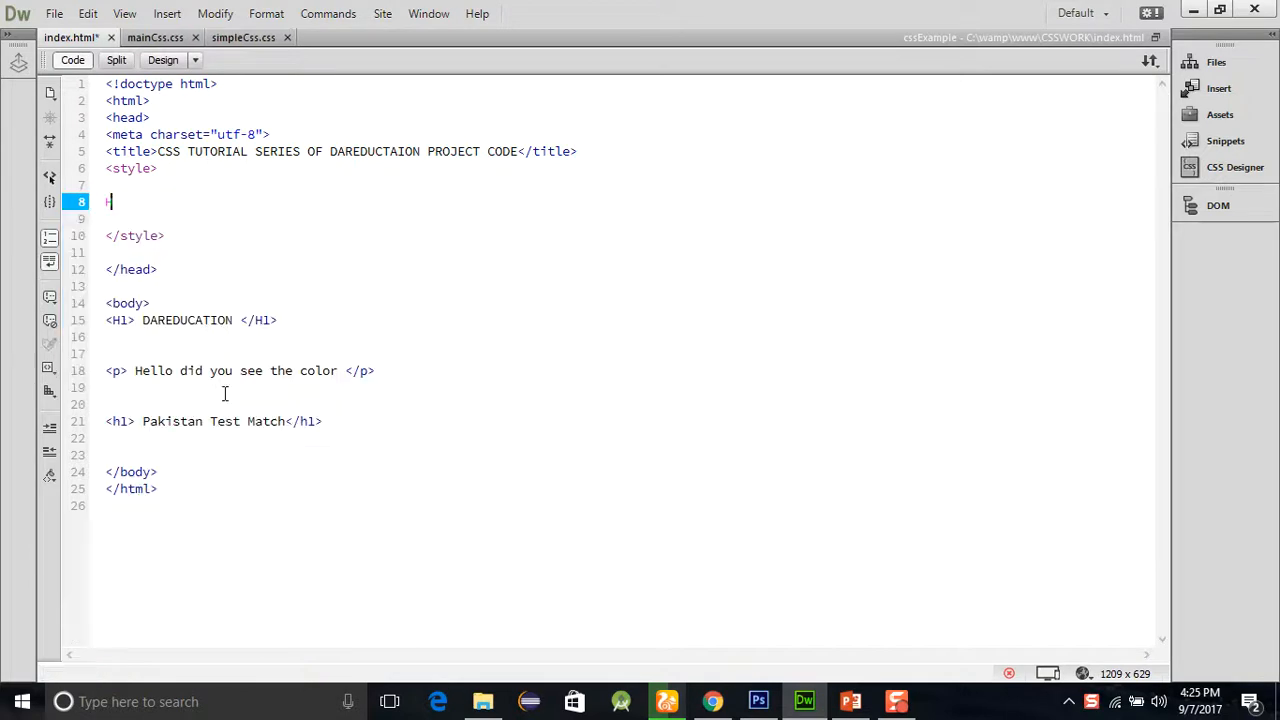
Step: Write a new h1 rule with color #1B67AF from the Color picker and save
{"action": "type", "text": "1"}
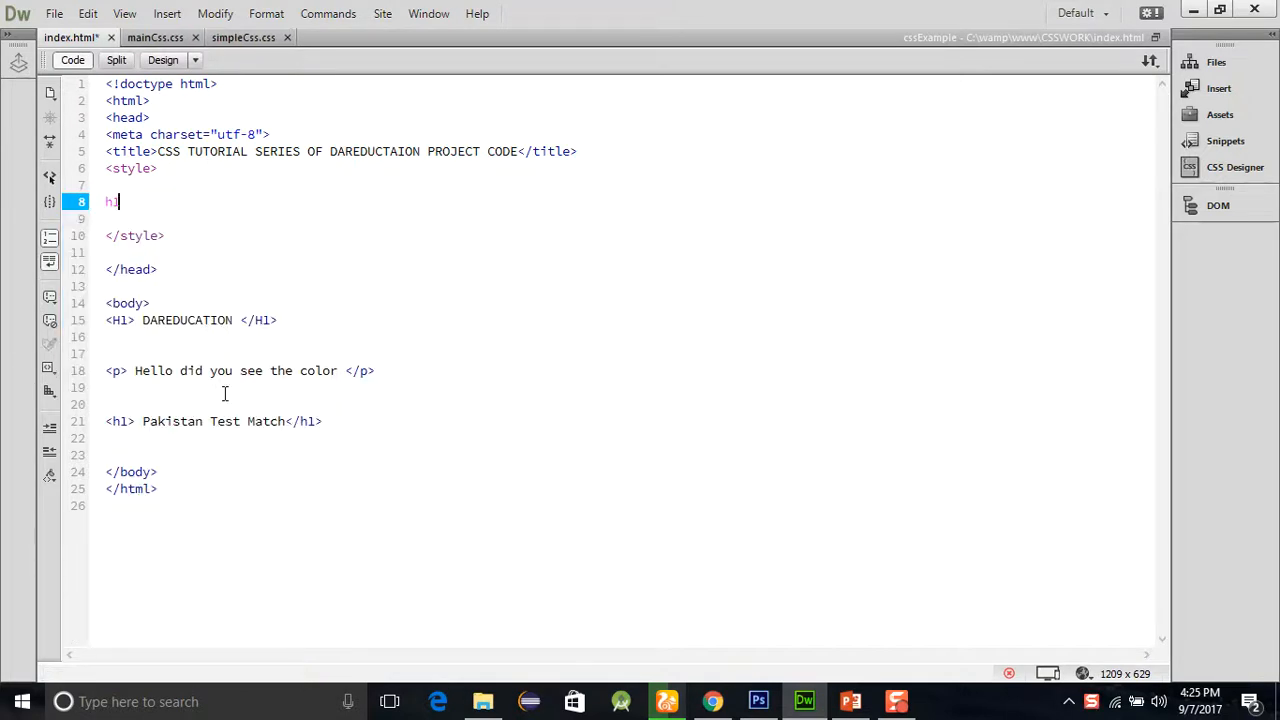
{"action": "type", "text": "{"}
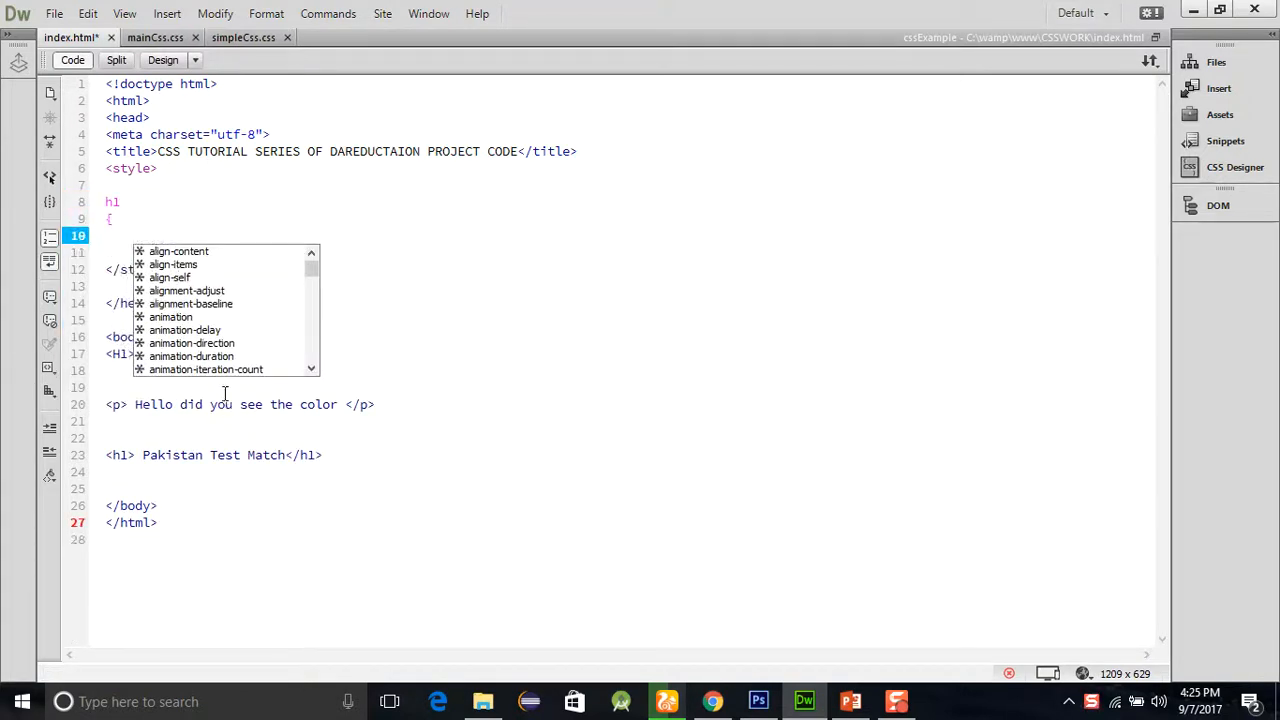
{"action": "type", "text": "color:"}
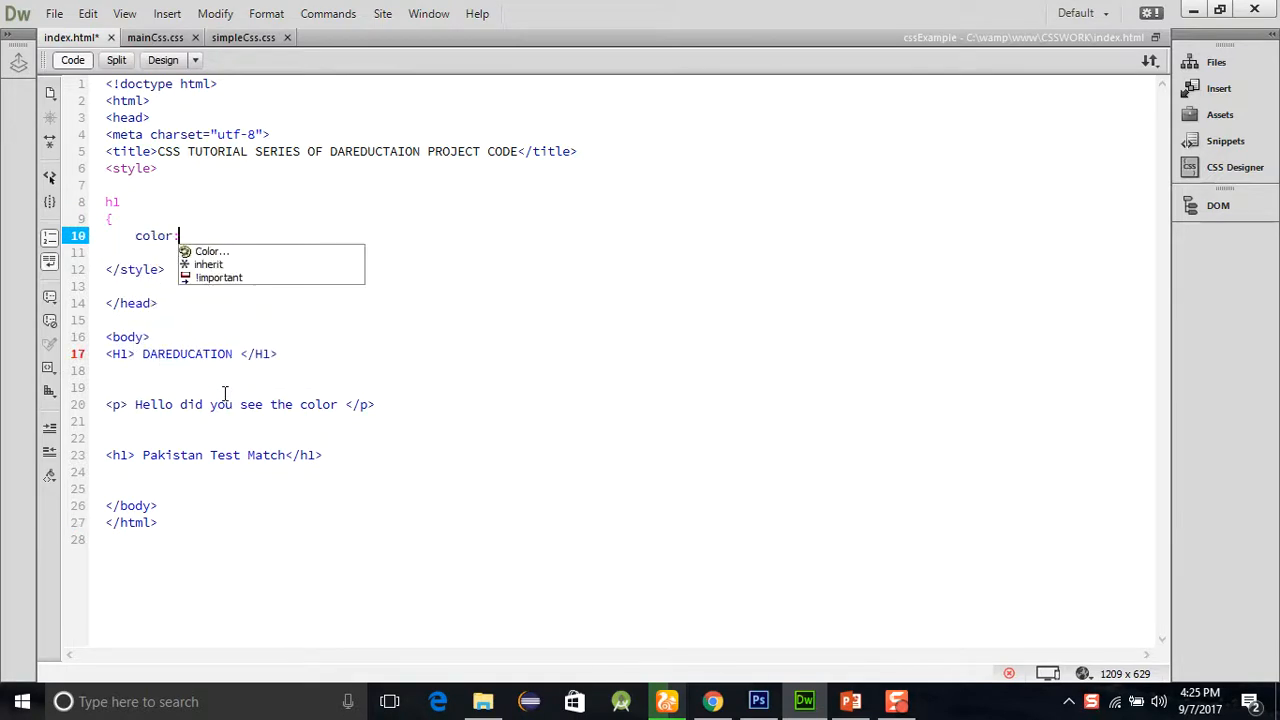
{"action": "left_click", "coordinate": [211, 251]}
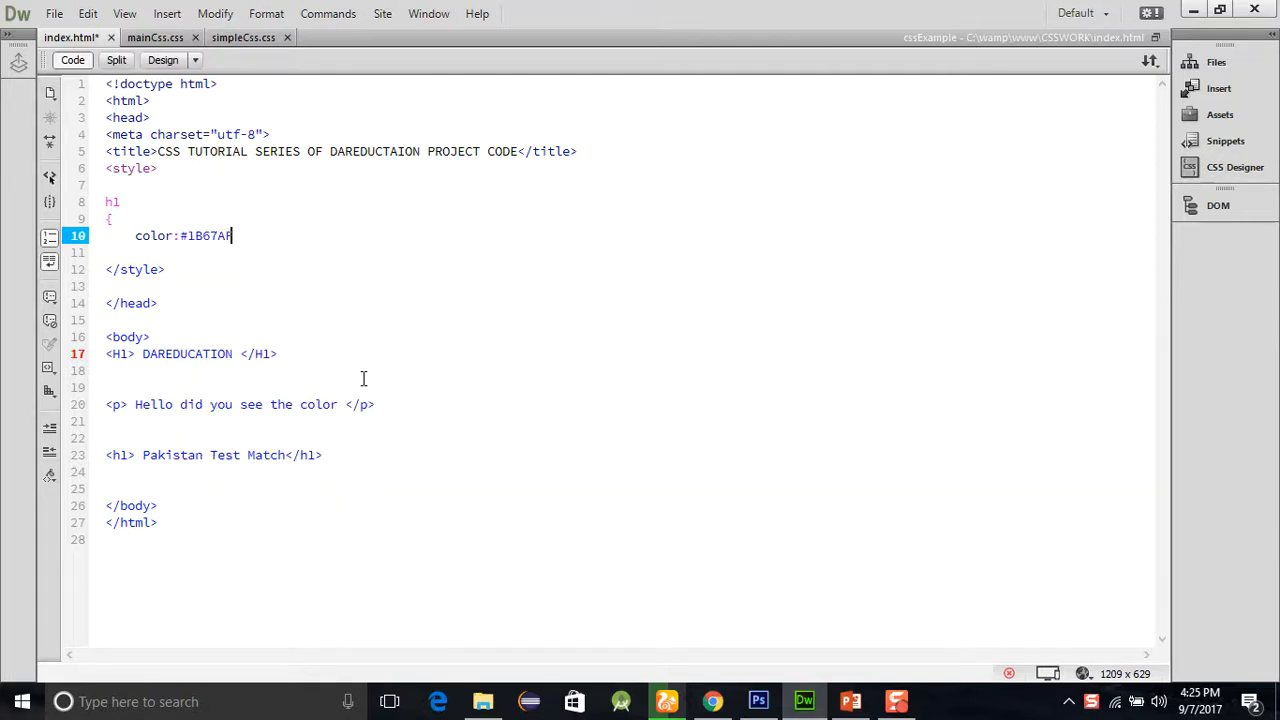
{"action": "type", "text": ";"}
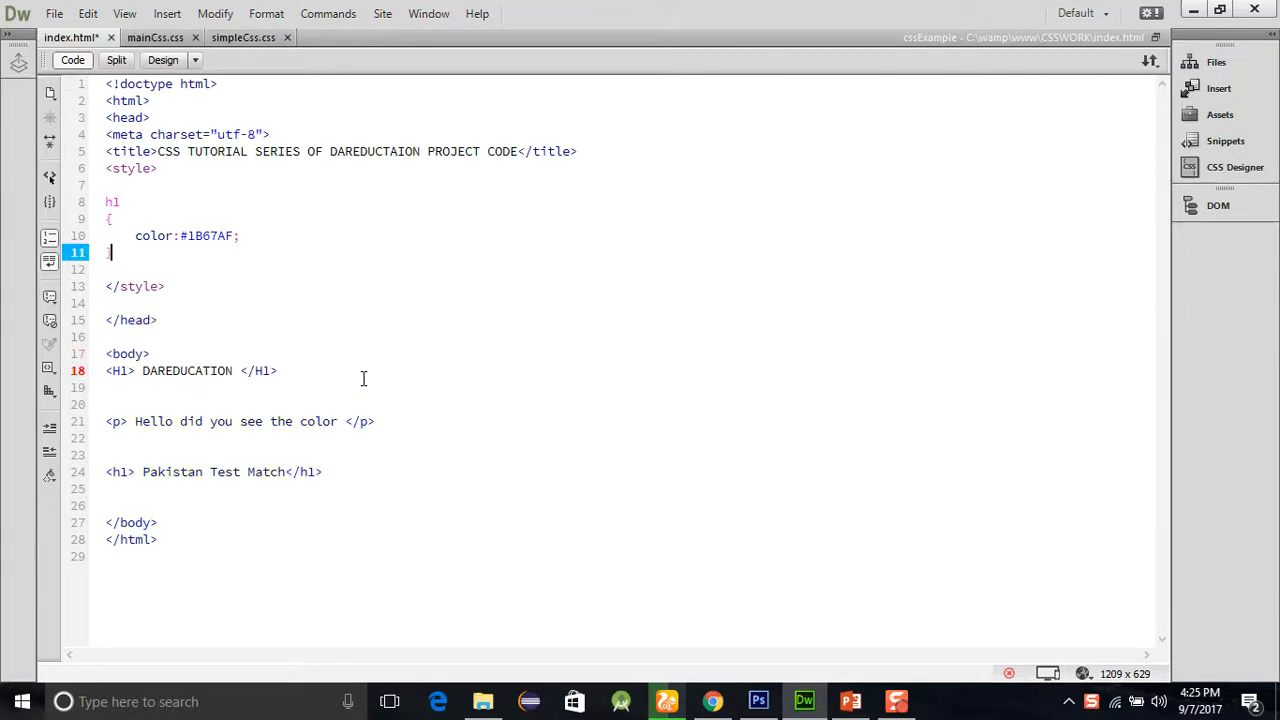
{"action": "key", "text": "enter"}
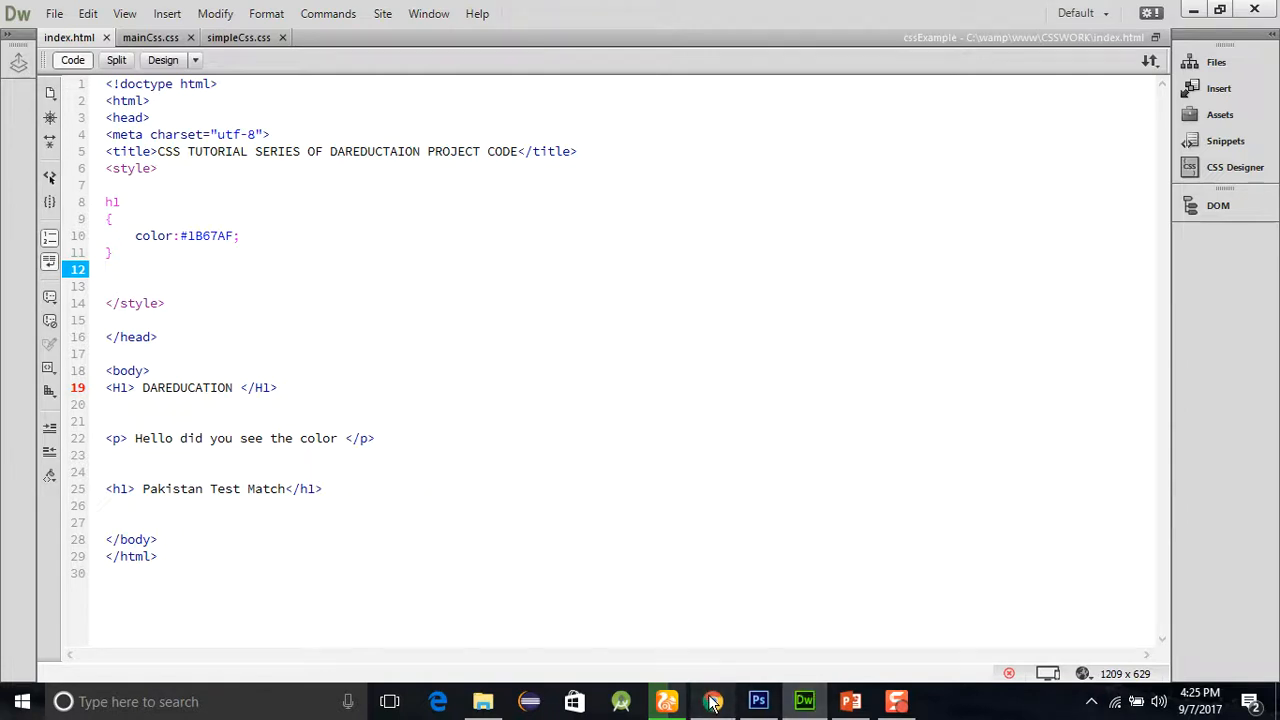
Step: Reload index.html in Chrome to preview the heading colour, then return to Dreamweaver
{"action": "left_click", "coordinate": [712, 701]}
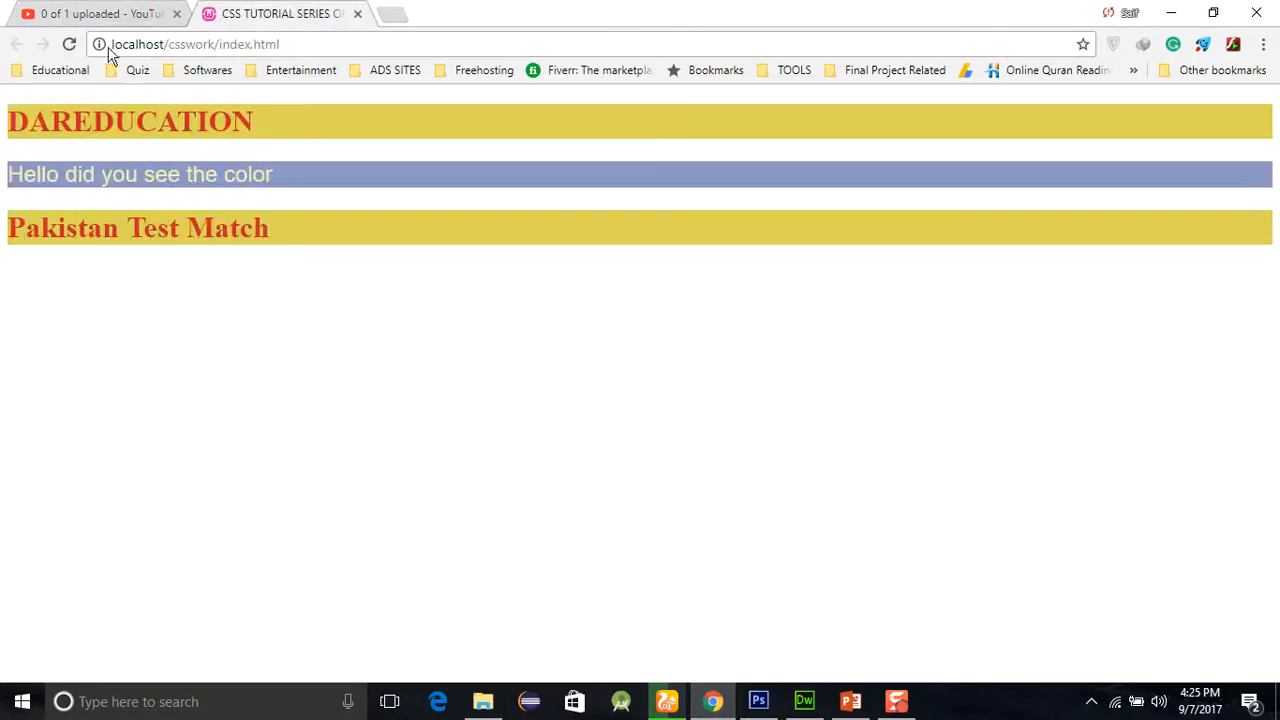
{"action": "left_click", "coordinate": [69, 44]}
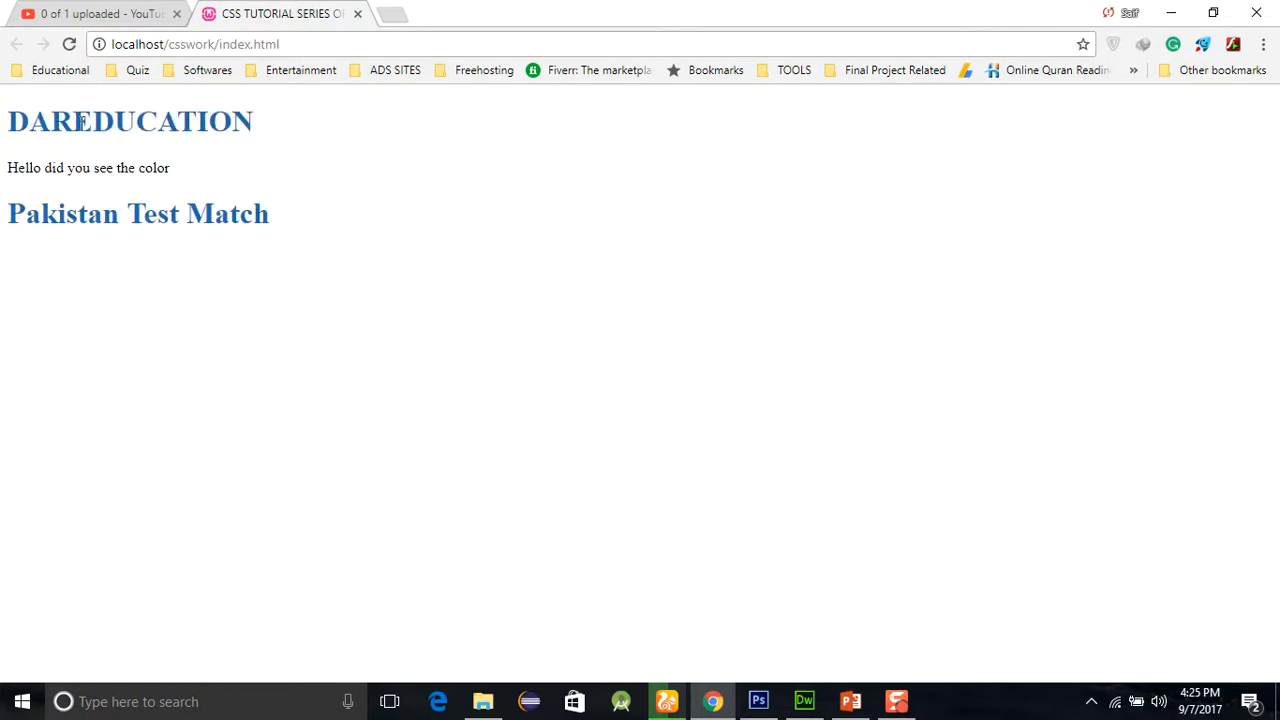
{"action": "mouse_move", "coordinate": [713, 651]}
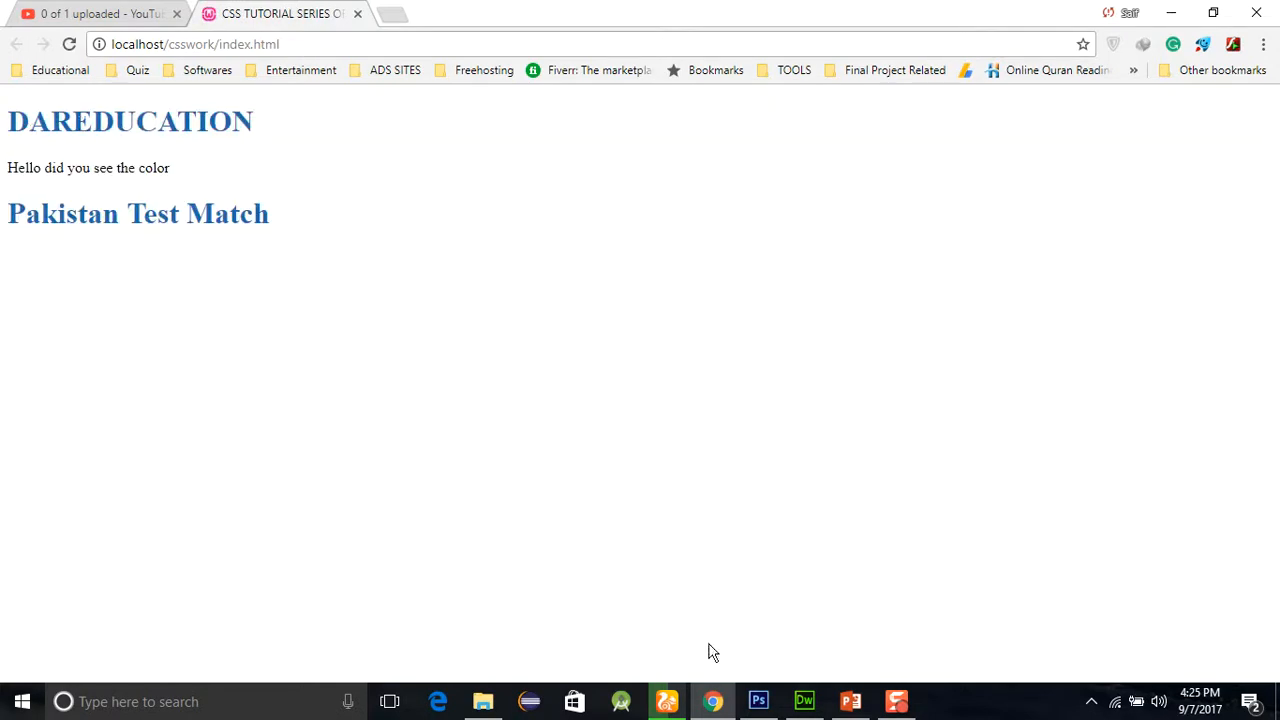
{"action": "left_click", "coordinate": [804, 701]}
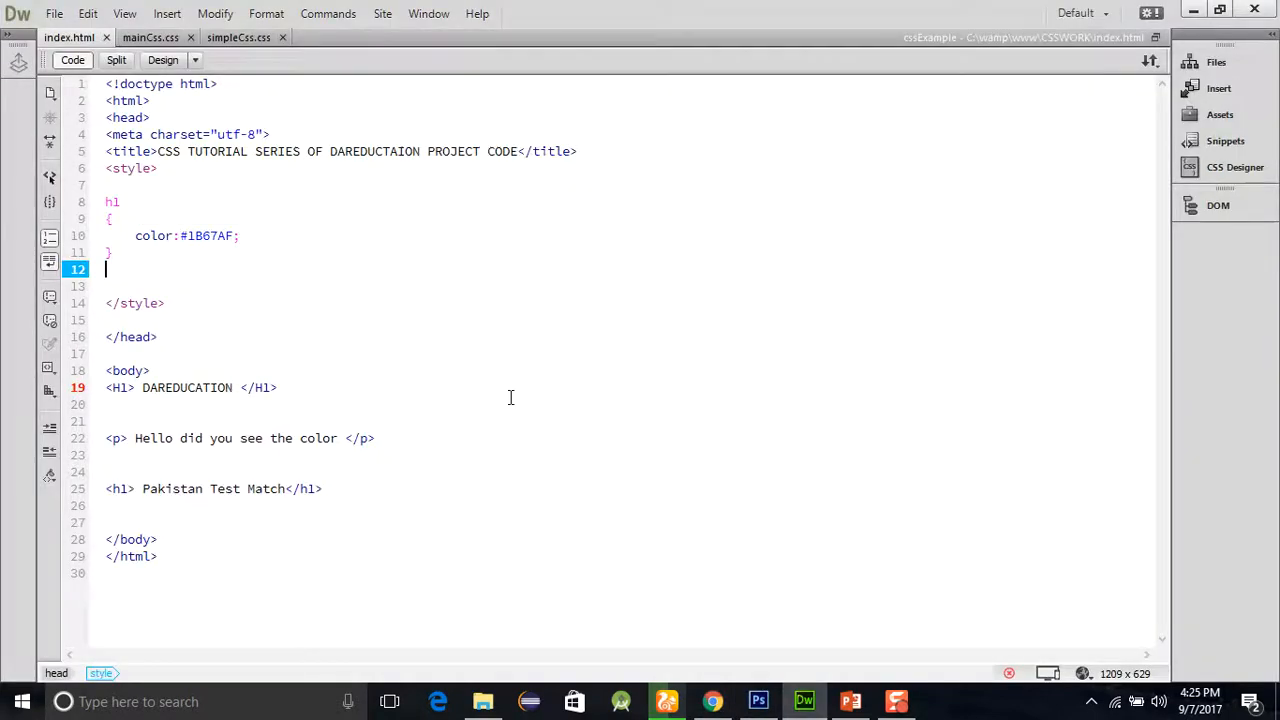
Step: Make the Pakistan Test Match heading h2, change the selector to h1,h2,p, and reload Chrome
{"action": "left_click", "coordinate": [130, 489]}
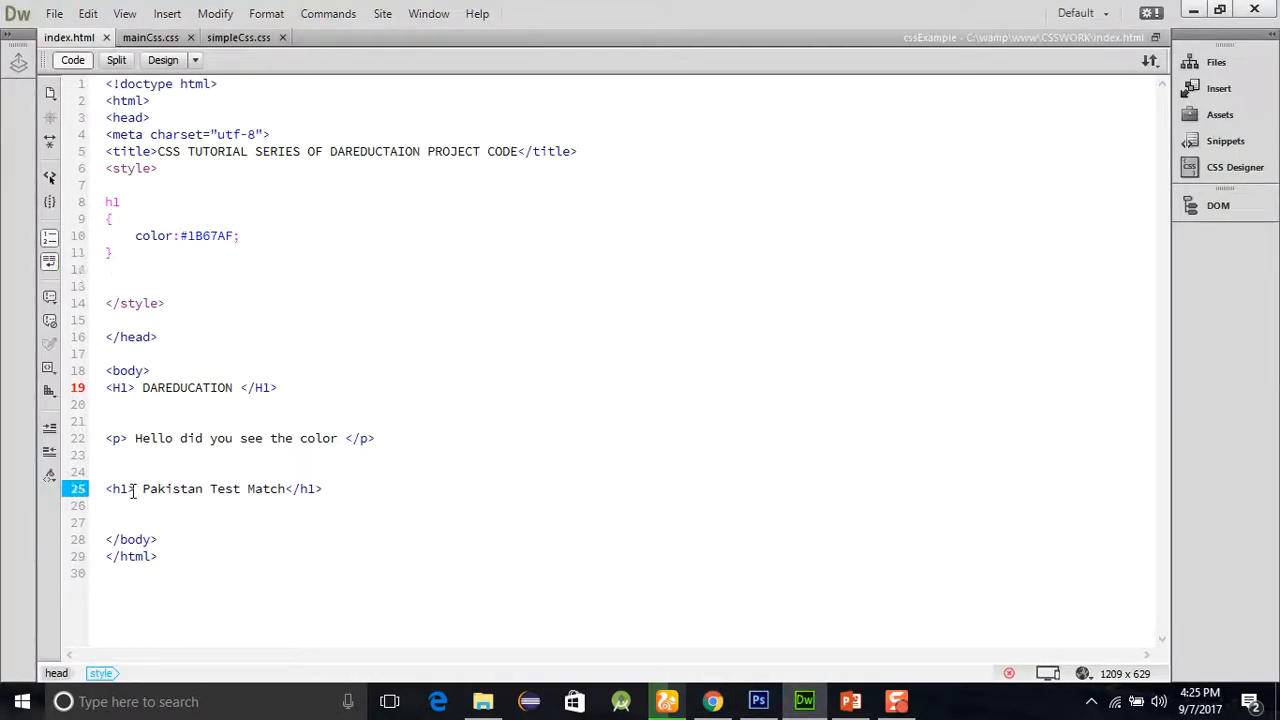
{"action": "left_click", "coordinate": [124, 488]}
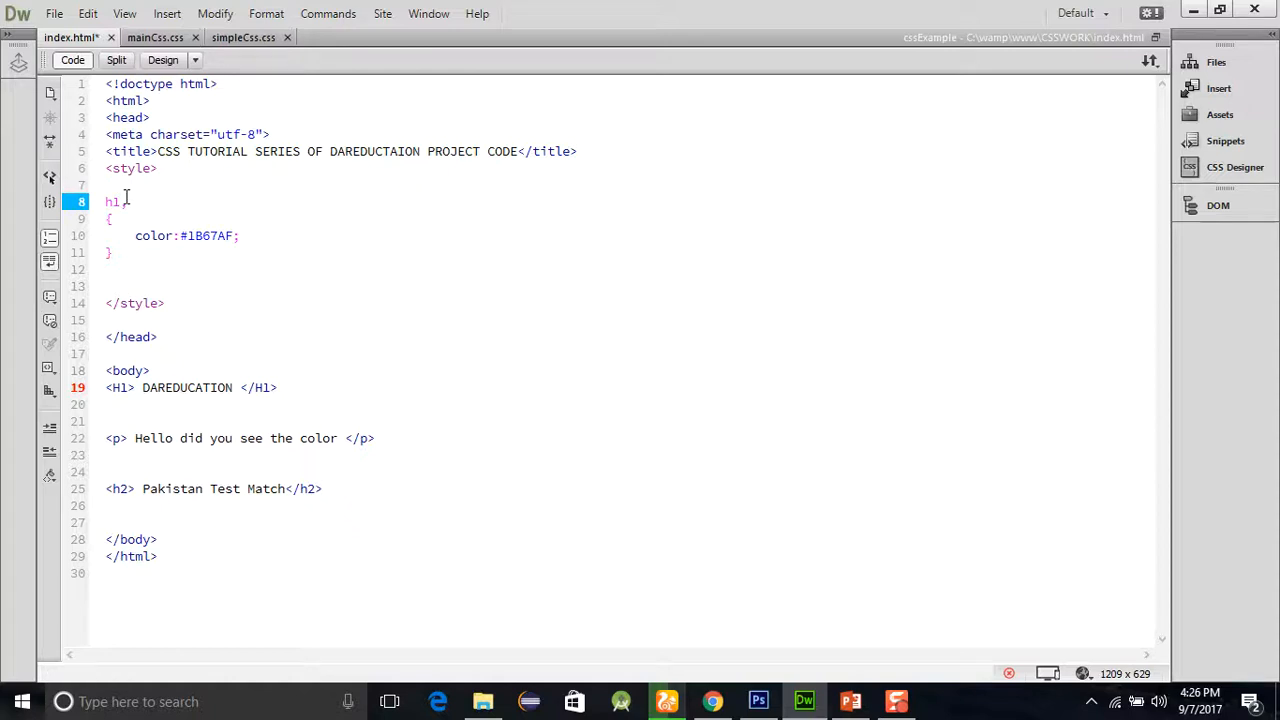
{"action": "type", "text": ",h2"}
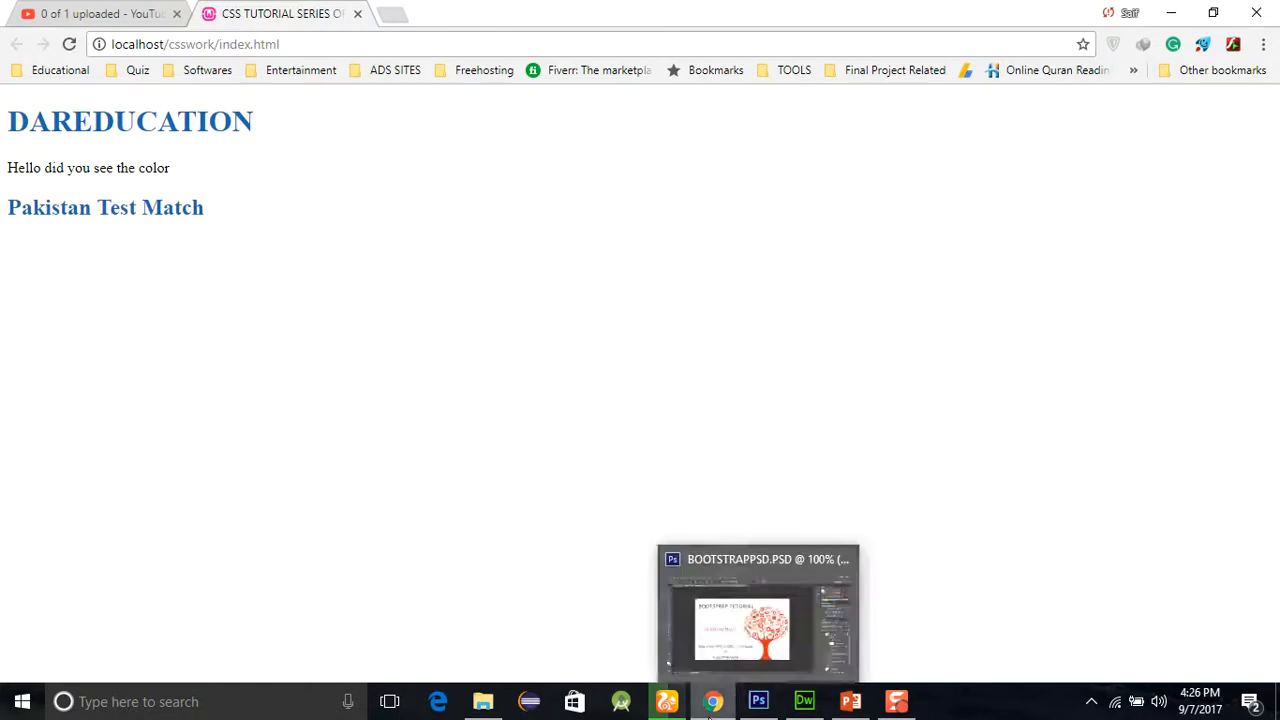
{"action": "left_click", "coordinate": [804, 701]}
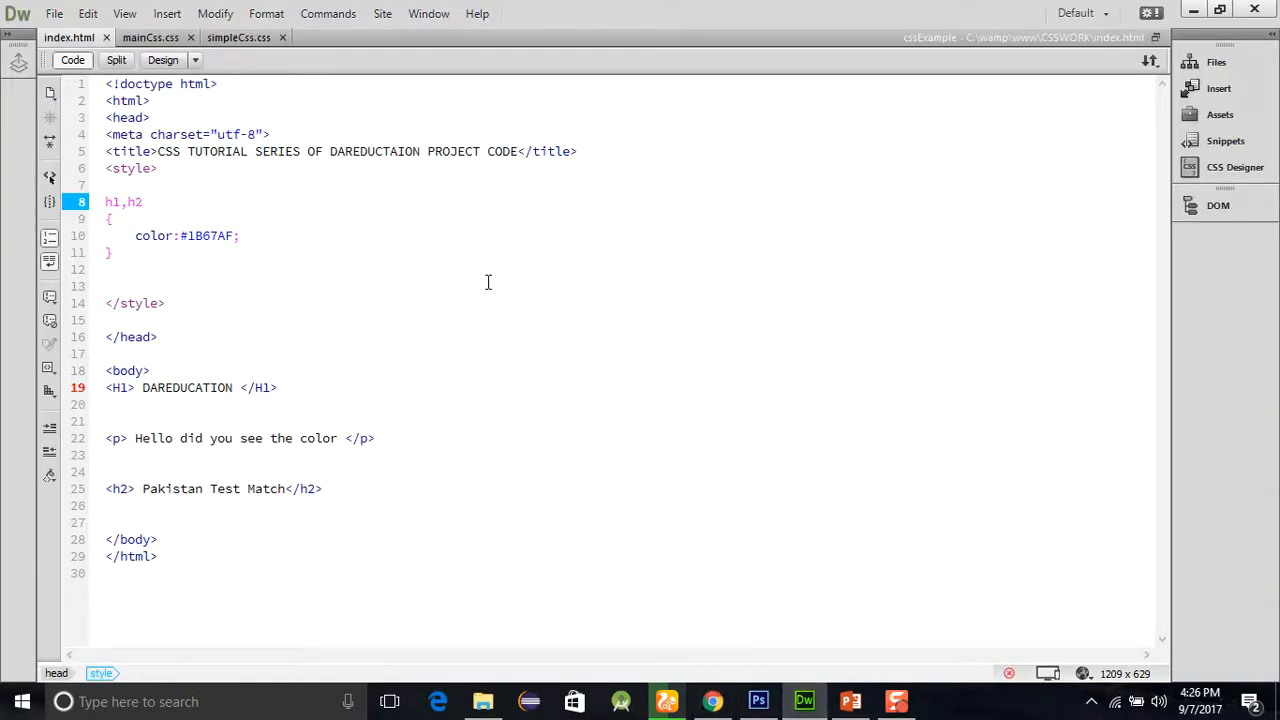
{"action": "type", "text": ",p"}
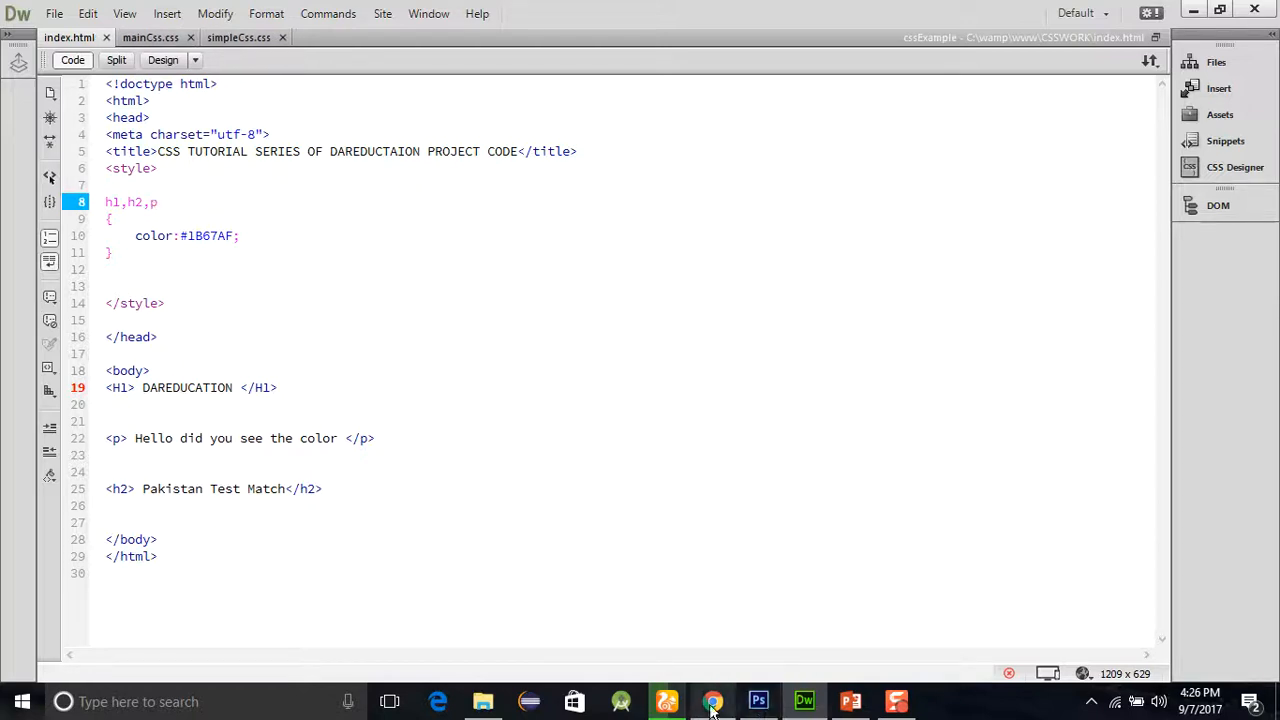
{"action": "left_click", "coordinate": [712, 701]}
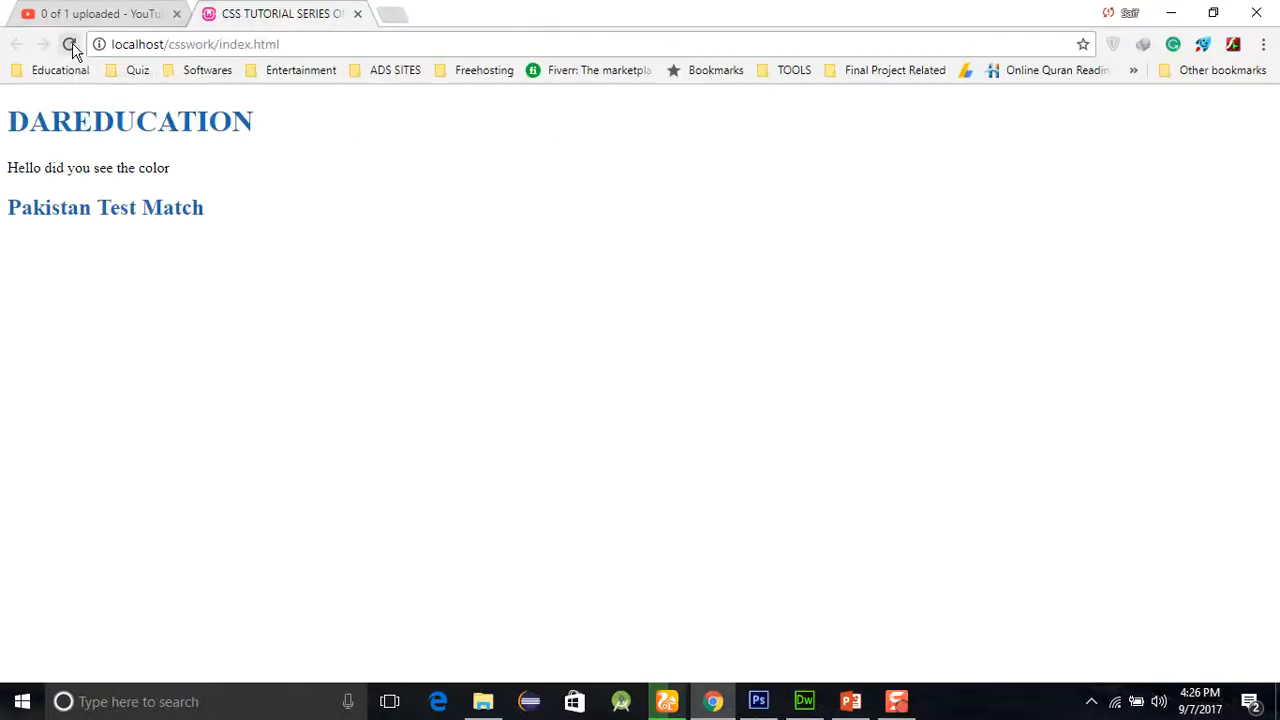
{"action": "left_click", "coordinate": [70, 44]}
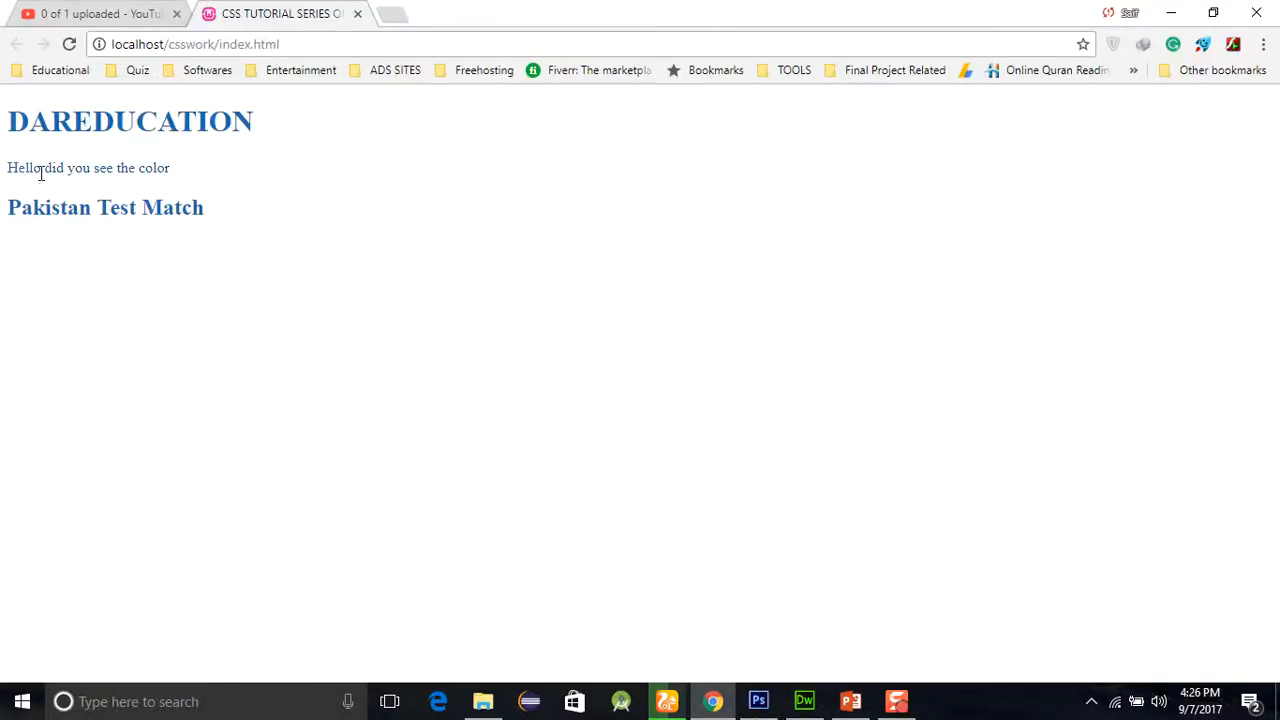
{"action": "mouse_move", "coordinate": [419, 345]}
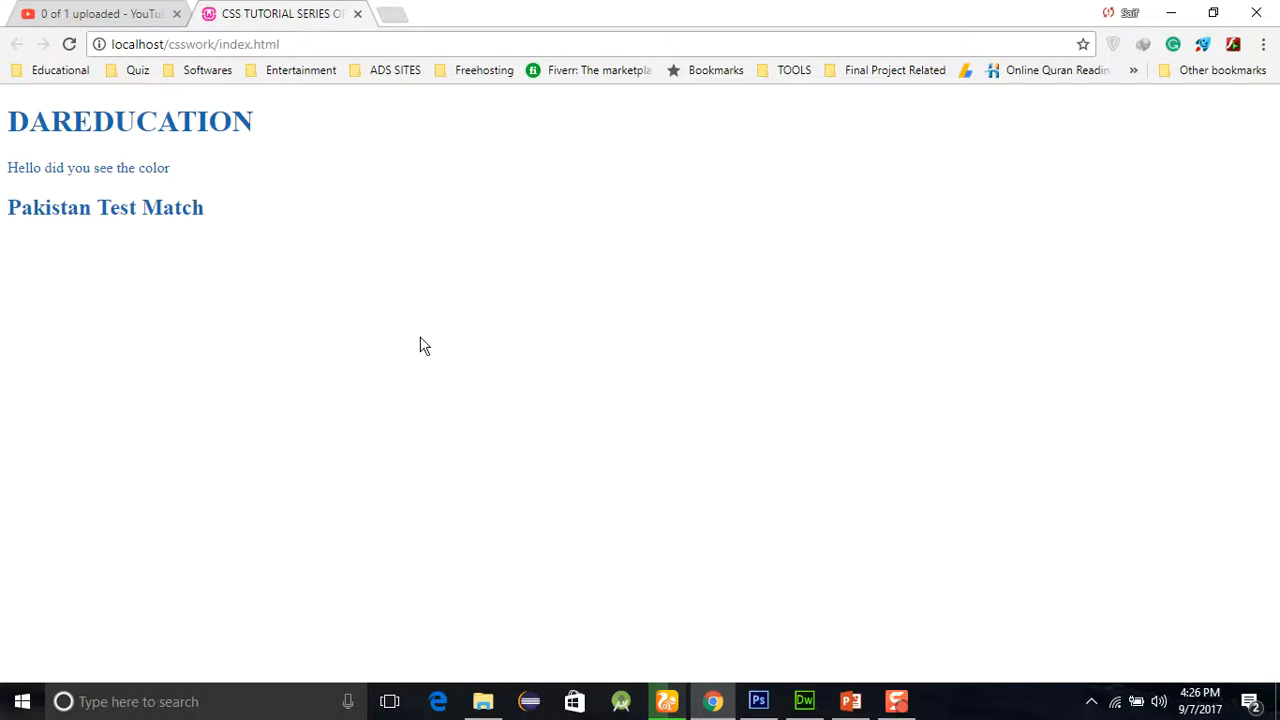